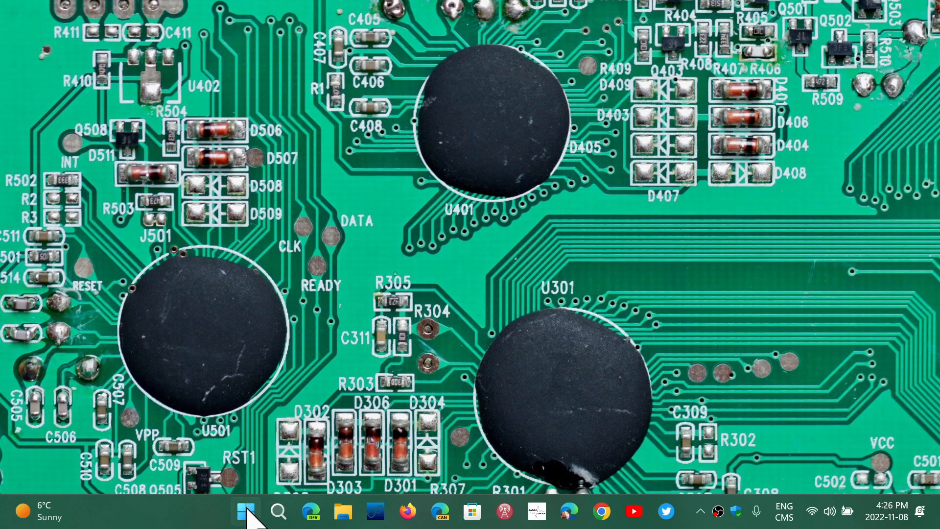
Bring up the Start menu showing pinned apps and the search box
left_click(244, 511)
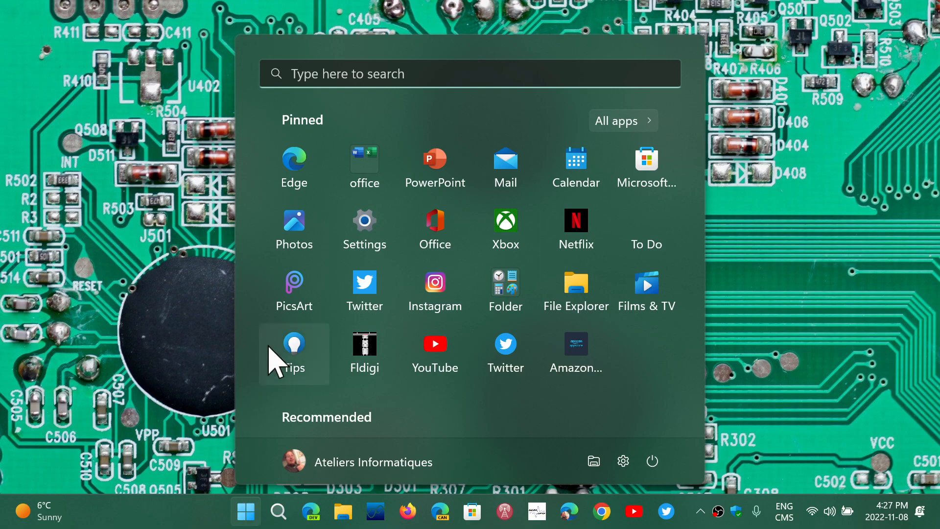
Launch Settings from the pinned apps and go to the Windows Update page
left_click(364, 221)
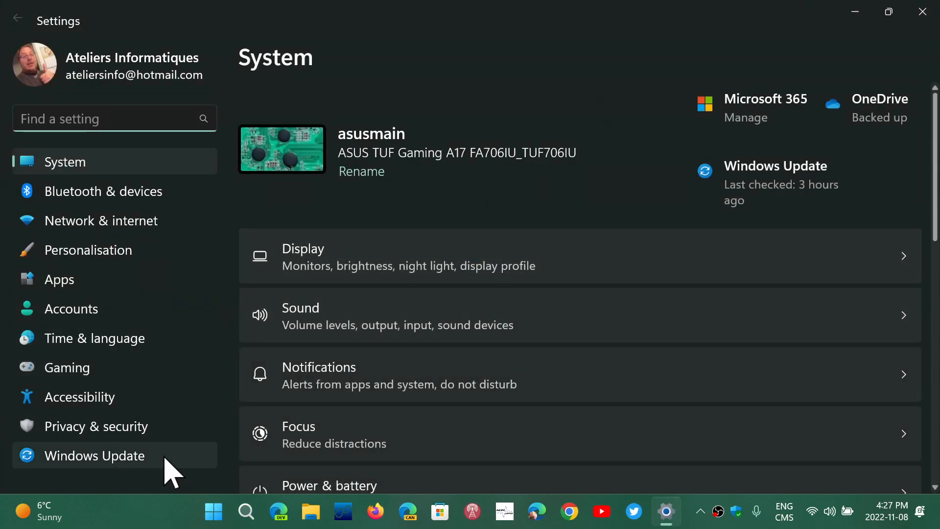
left_click(94, 456)
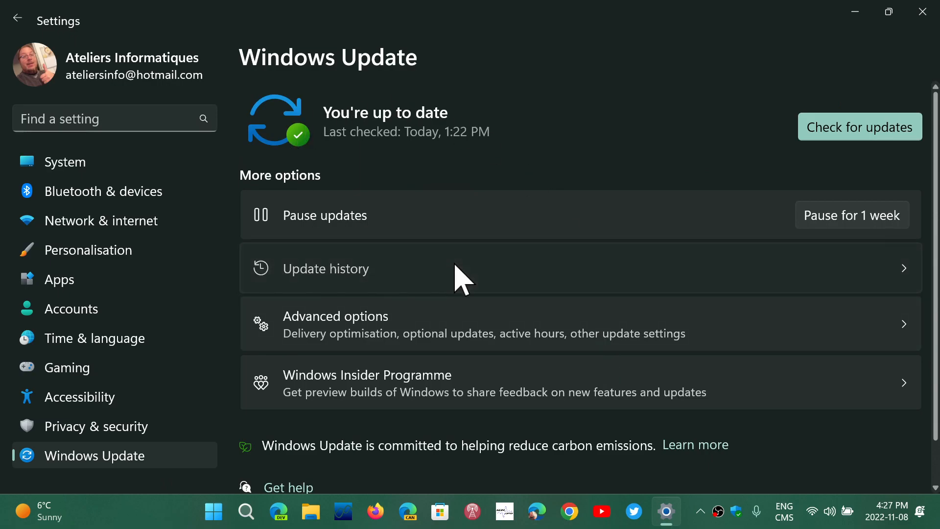
Show Update history and review the Quality Updates list of November 2022 cumulative updates
left_click(325, 268)
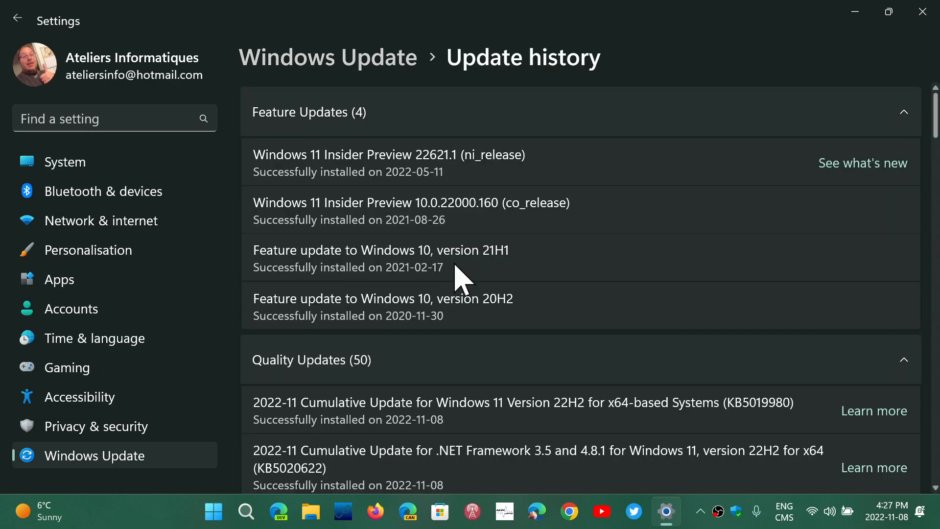
scroll("down", 3)
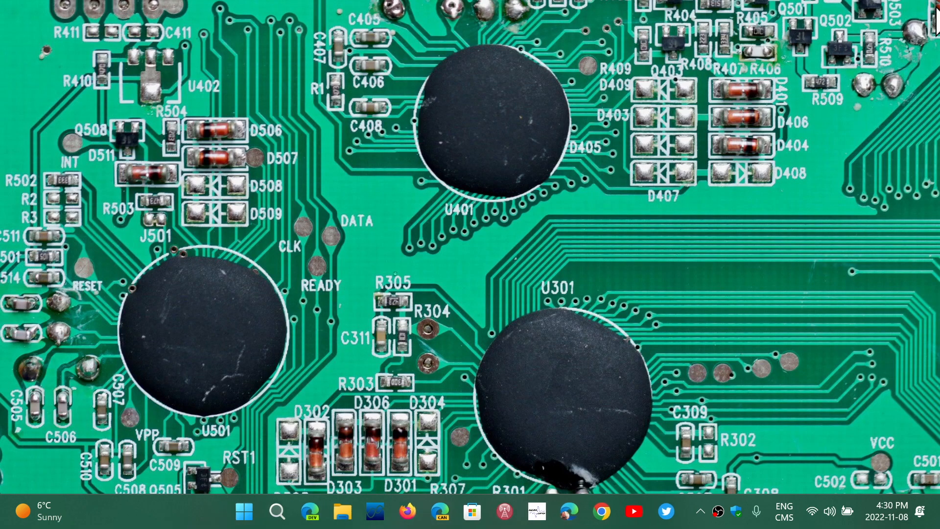
mouse_move(810, 204)
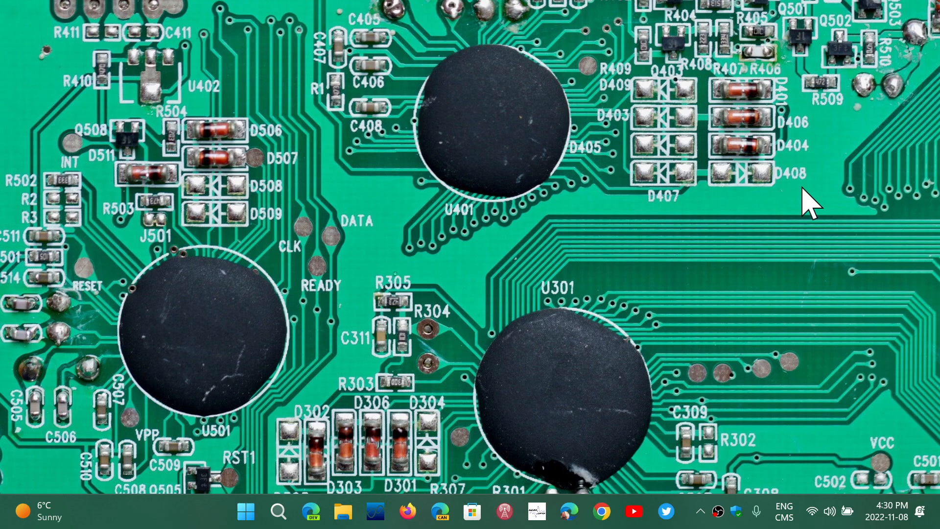
mouse_move(243, 399)
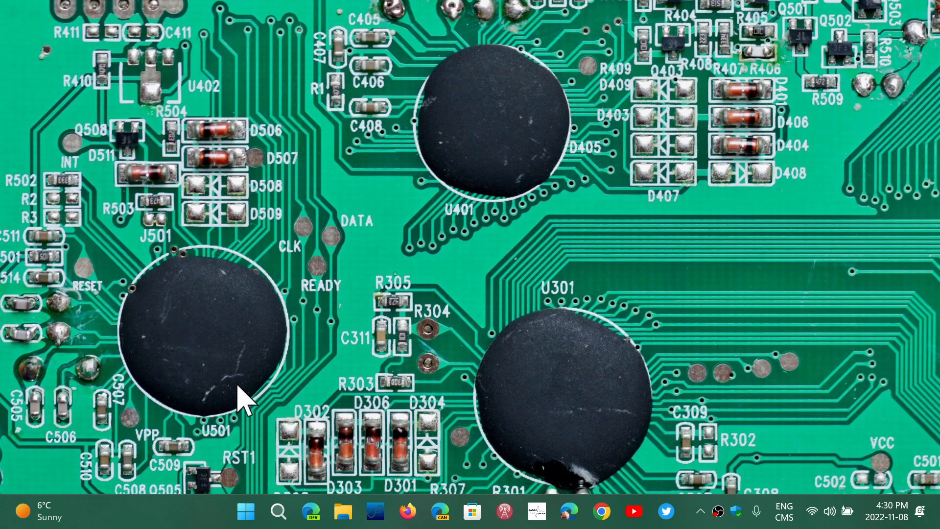